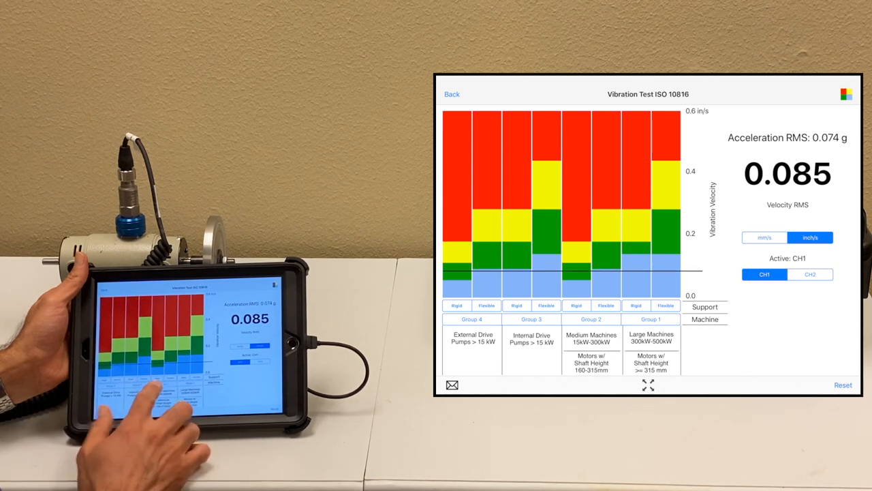
Step: Select Group 2 medium machines on rigid support to show their velocity RMS meter
left_click(592, 319)
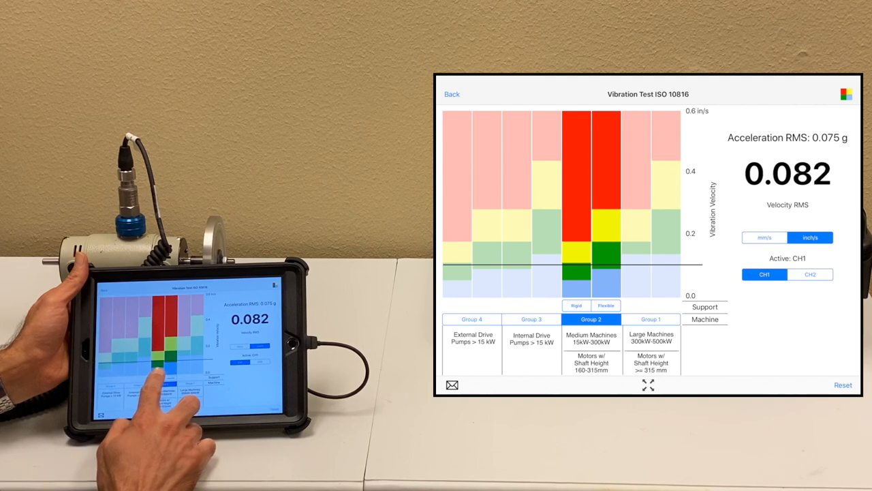
left_click(575, 305)
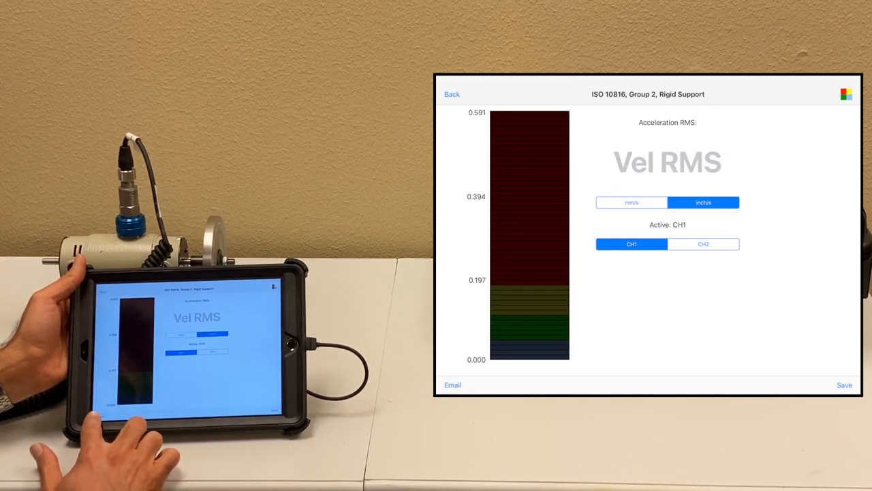
Step: Attempt to email the Group 2 reading and dismiss the 'Email cannot be sent' alert
left_click(452, 385)
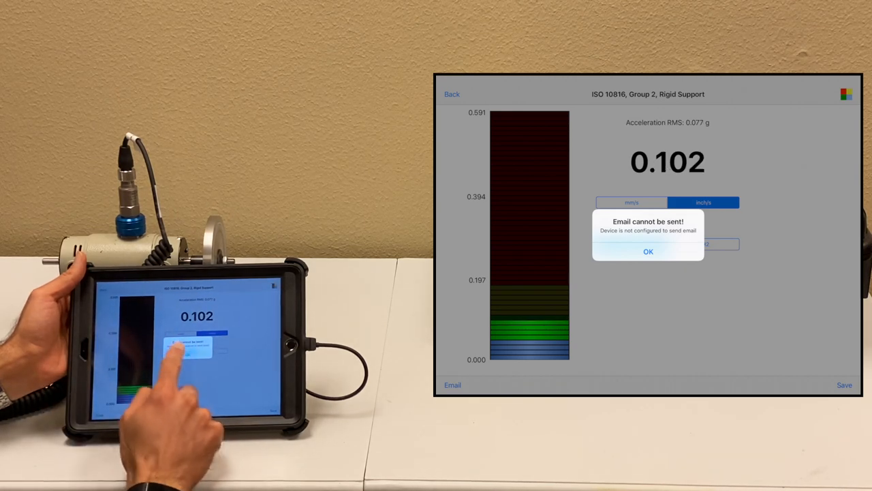
left_click(648, 251)
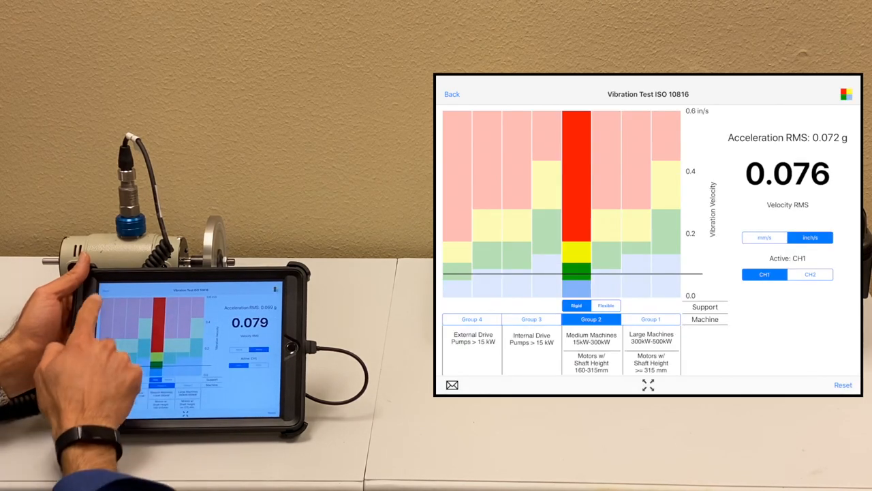
Step: Return from the ISO 10816 test to the home menu of measurement tools
left_click(452, 94)
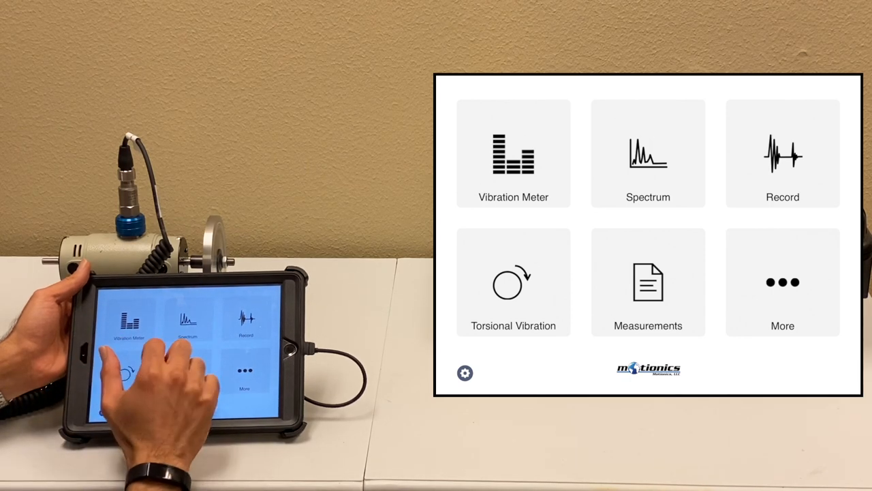
Step: Start the live Spectrum tool, hide the Measurement Summary and show the acceleration time waveform
left_click(649, 152)
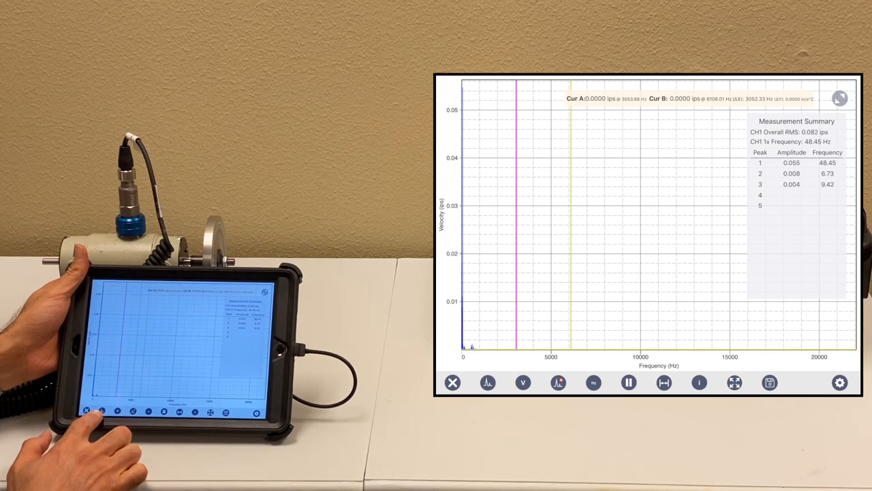
left_click(487, 382)
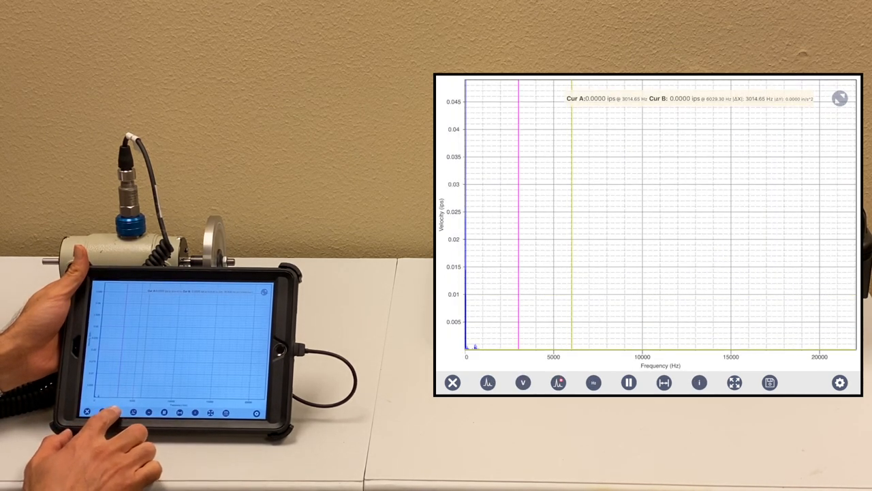
left_click(523, 382)
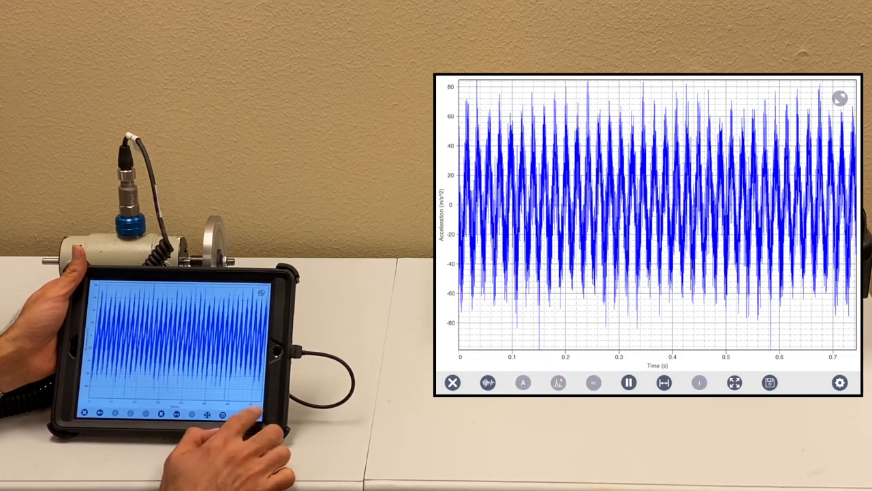
left_click(839, 381)
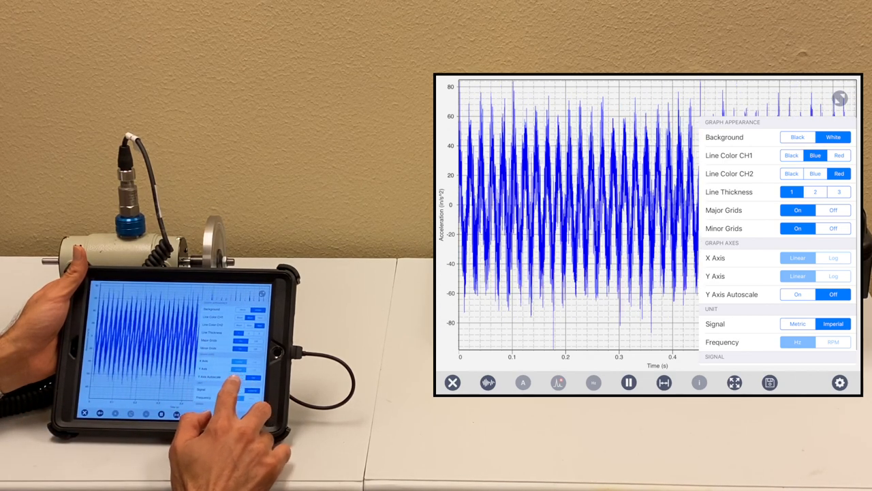
scroll("down", 3)
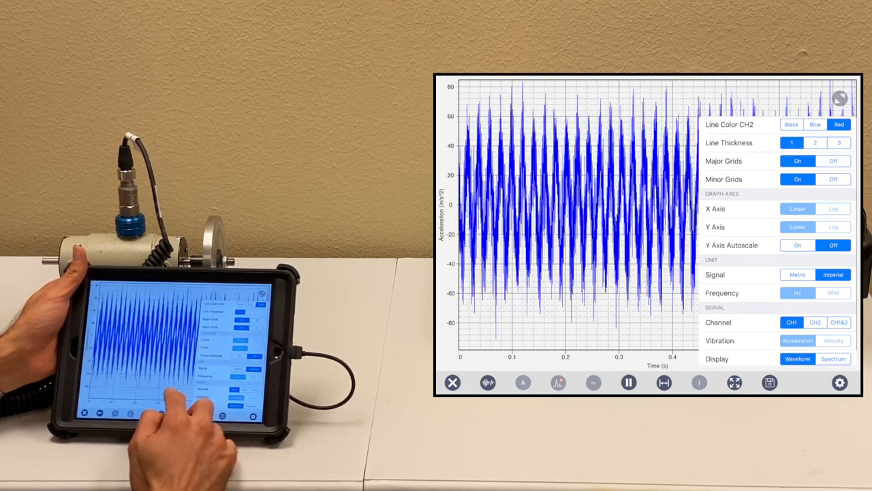
scroll("down", 3)
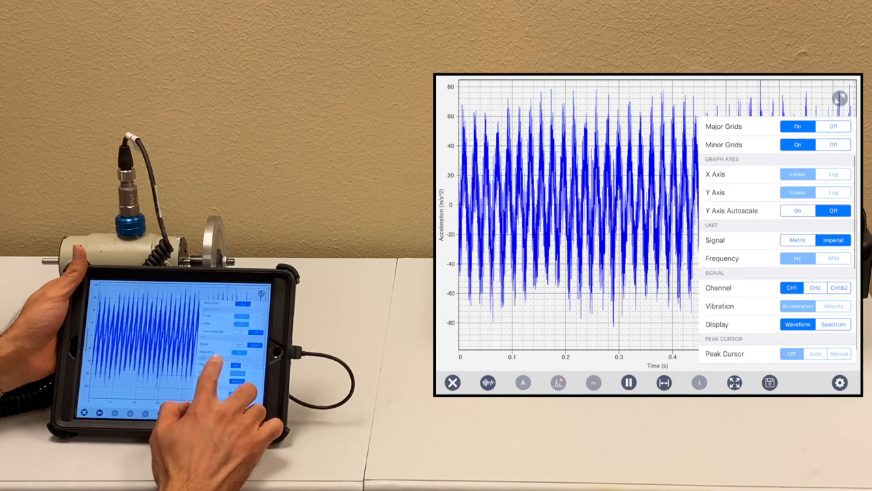
scroll("down", 3)
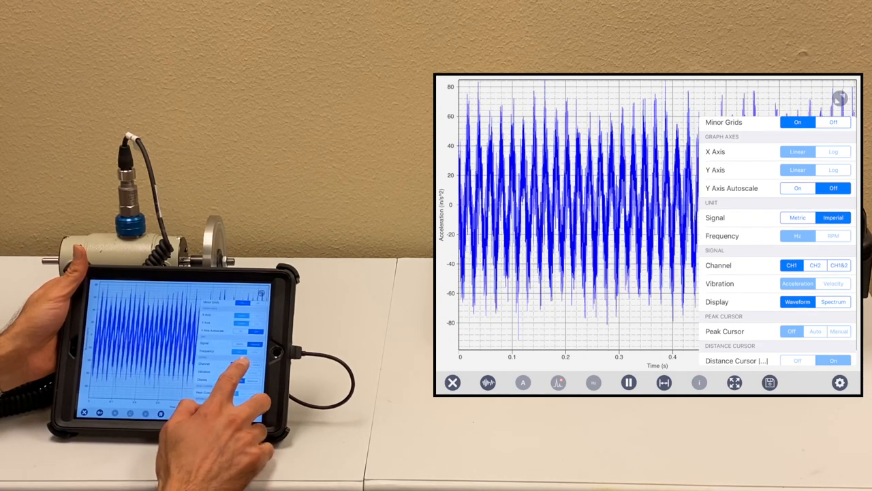
left_click(815, 264)
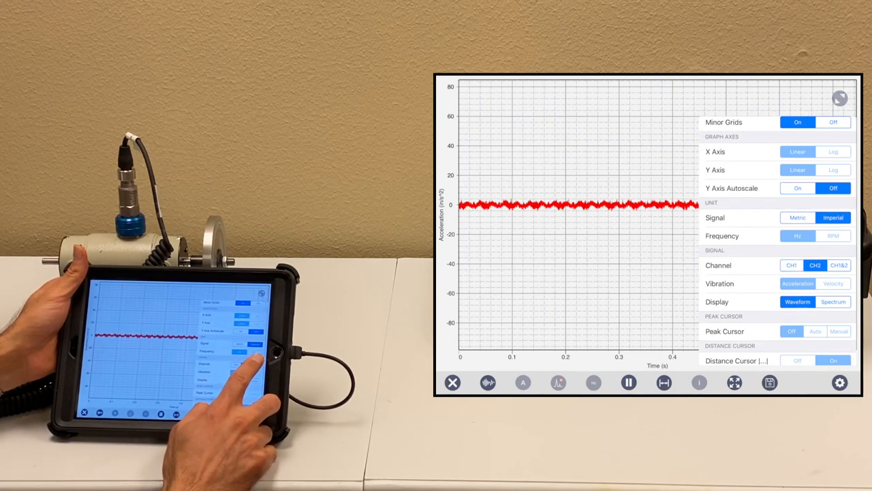
left_click(839, 265)
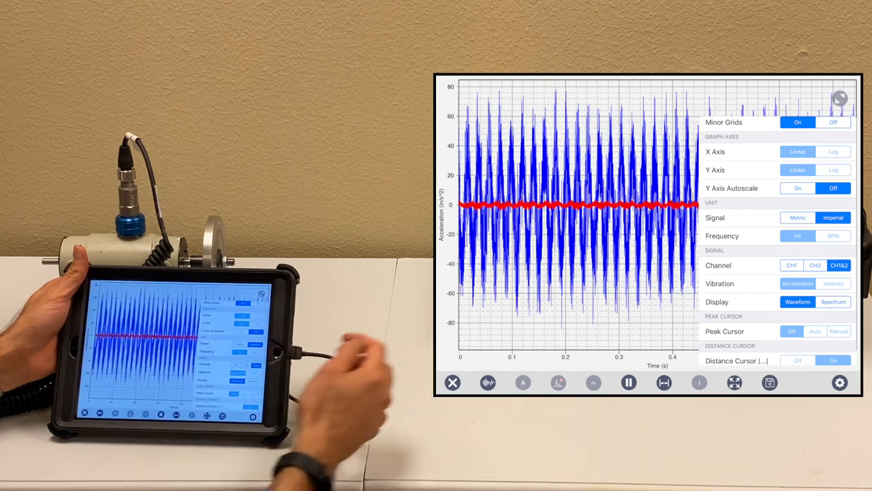
left_click(791, 265)
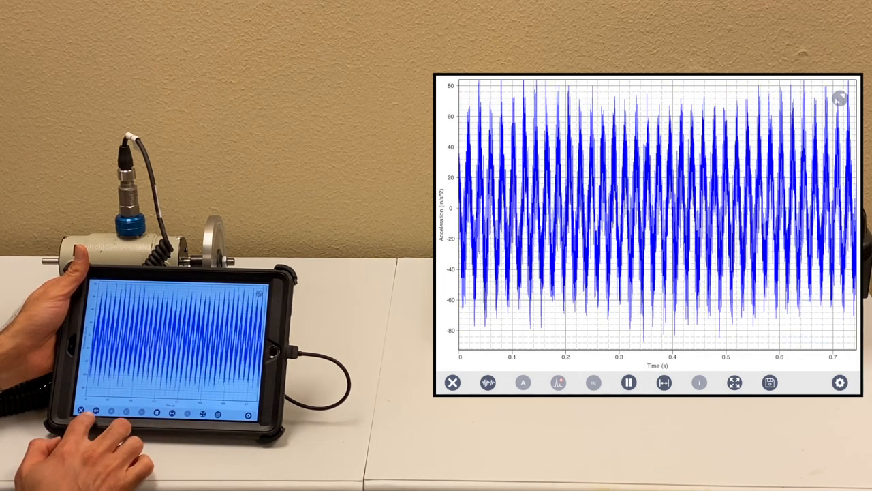
Step: Show the frequency spectrum with a thicker trace and scroll through axis, unit, signal and cursor settings
left_click(488, 382)
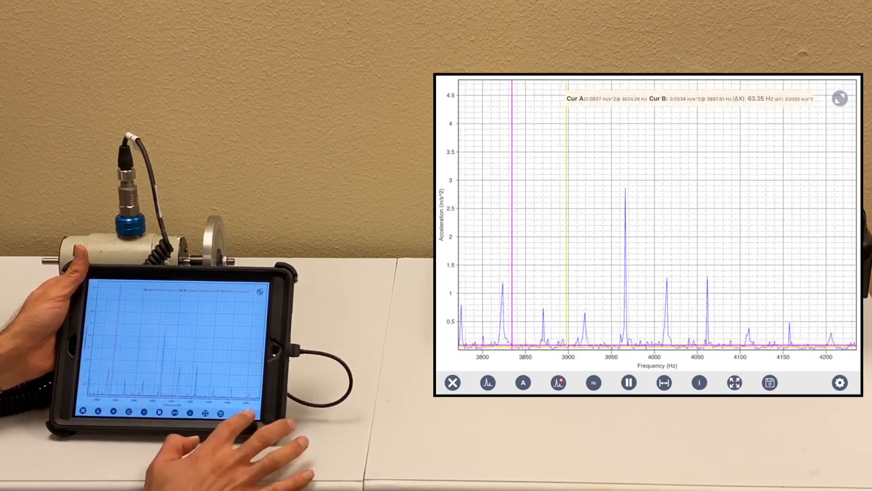
left_click(840, 381)
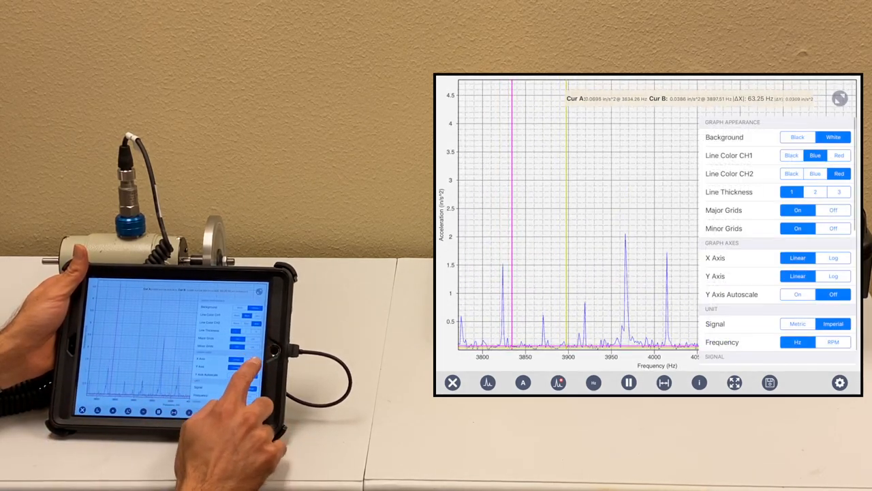
left_click(839, 191)
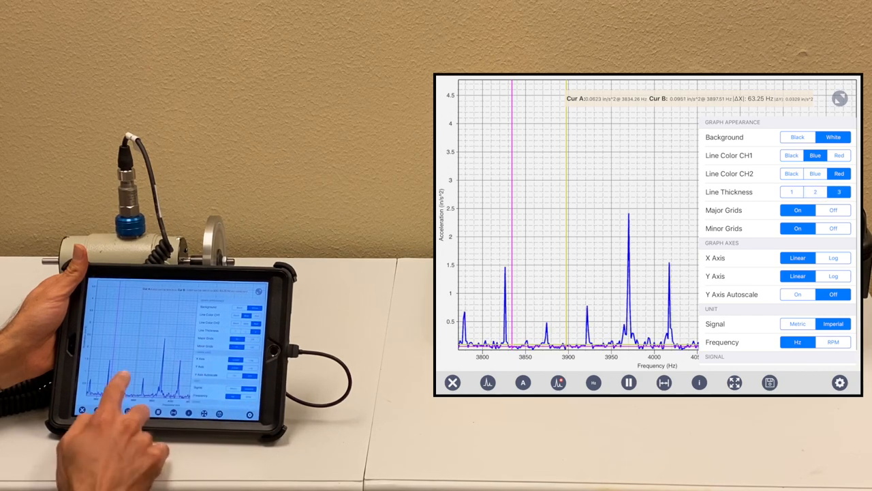
left_click(628, 382)
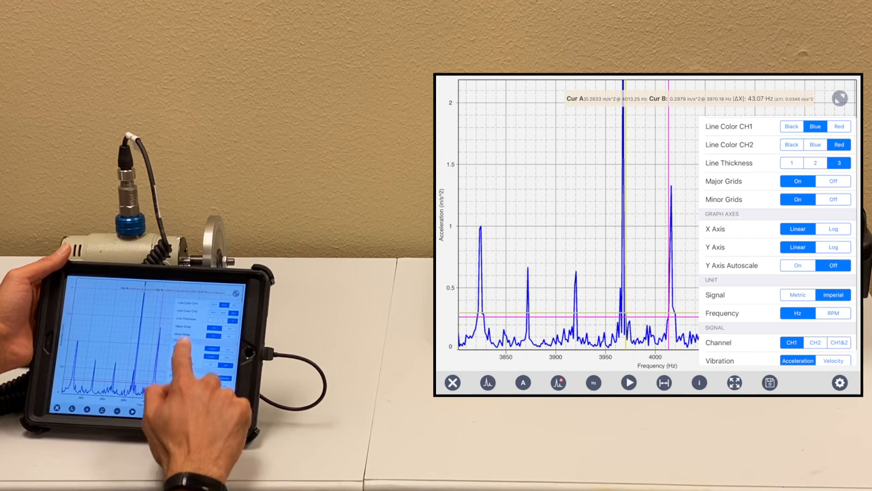
scroll("down", 3)
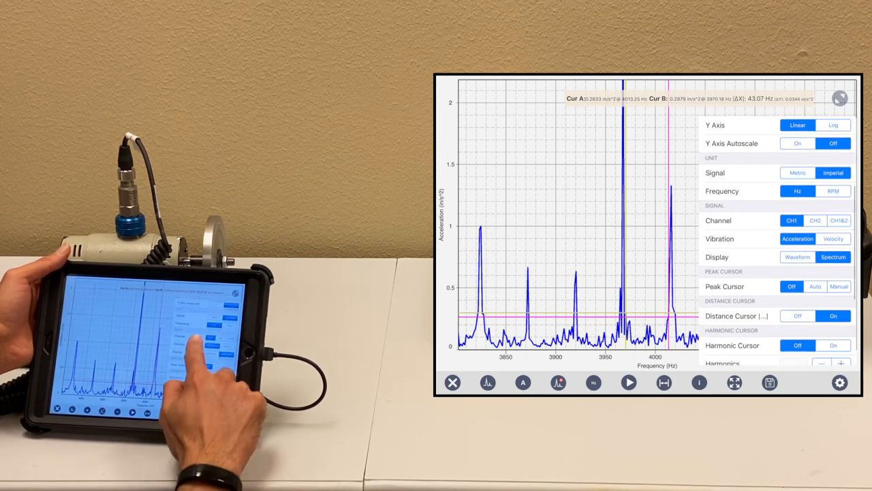
scroll("down", 3)
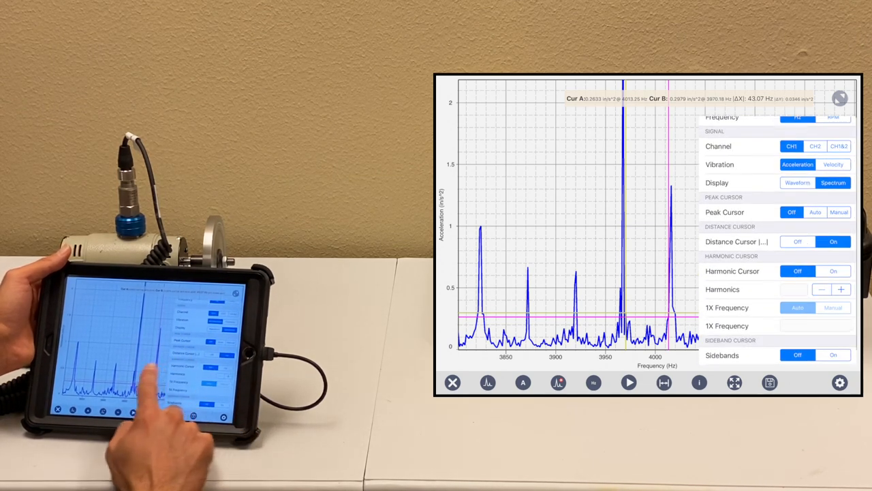
scroll("down", 3)
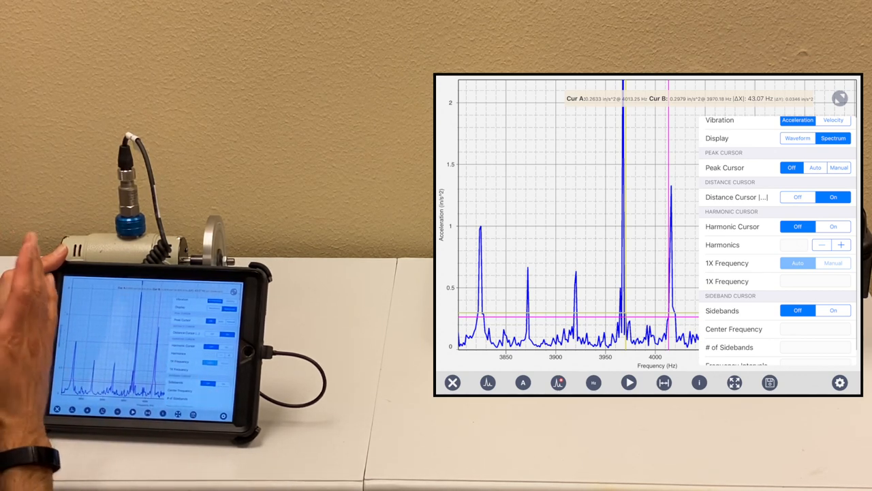
mouse_move(68, 307)
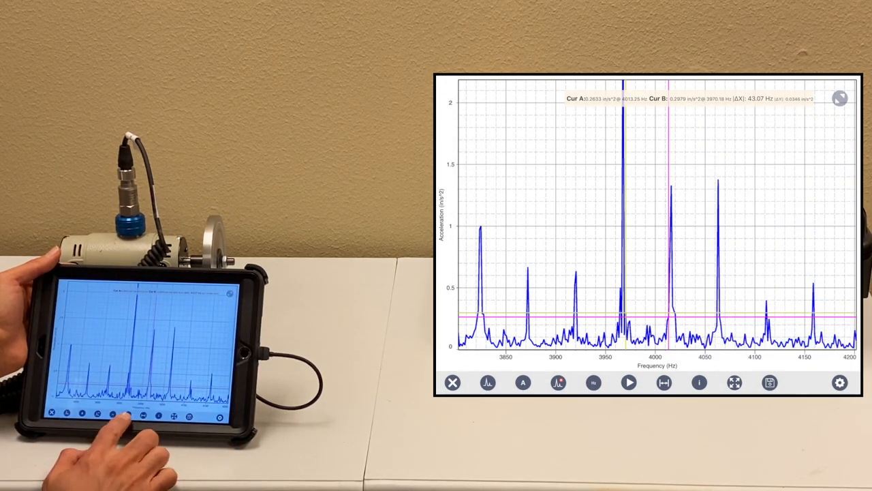
Step: Switch the channel 1 plot from the spectrum to the live acceleration time waveform
left_click(628, 381)
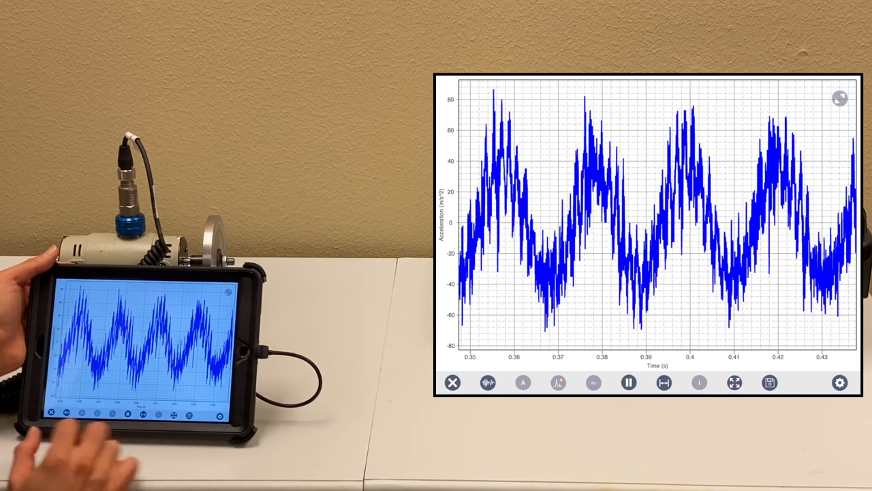
Step: Switch back to the full-range acceleration spectrum out to about 5000 Hz with two cursors
left_click(627, 382)
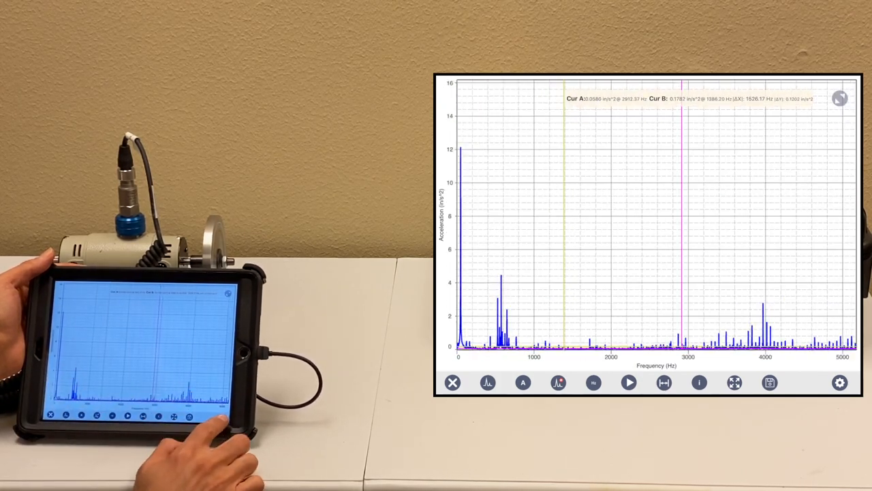
Step: Set the spectrum's Y axis to Log scale, then return to the main menu
left_click(840, 381)
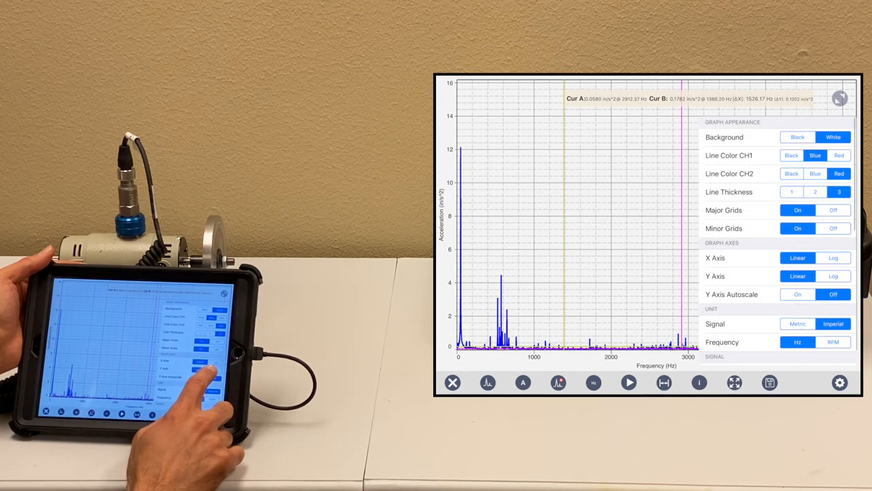
left_click(834, 275)
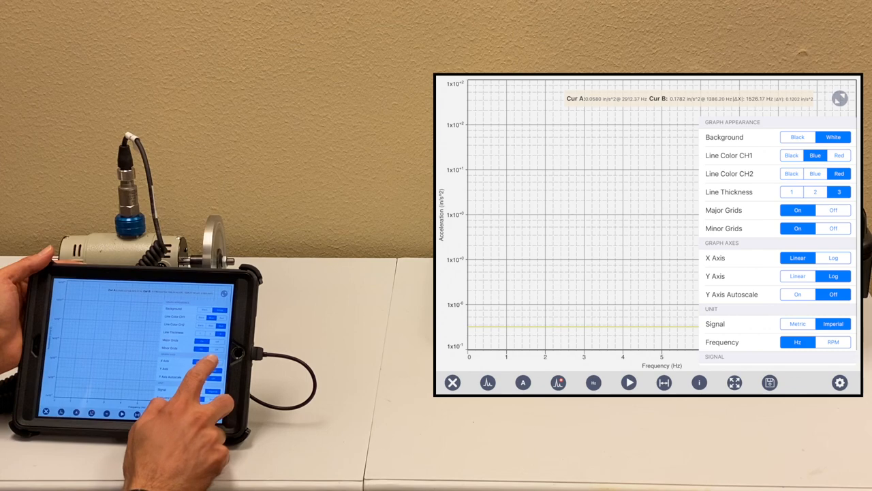
left_click(797, 275)
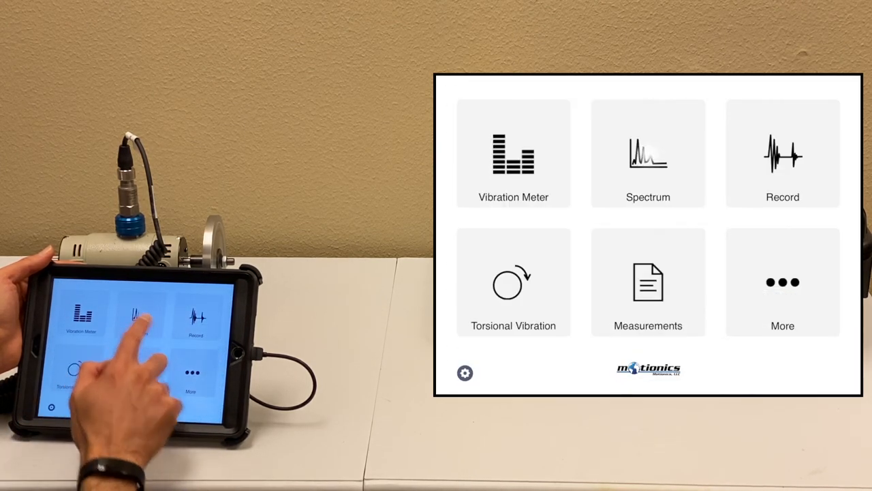
left_click(649, 153)
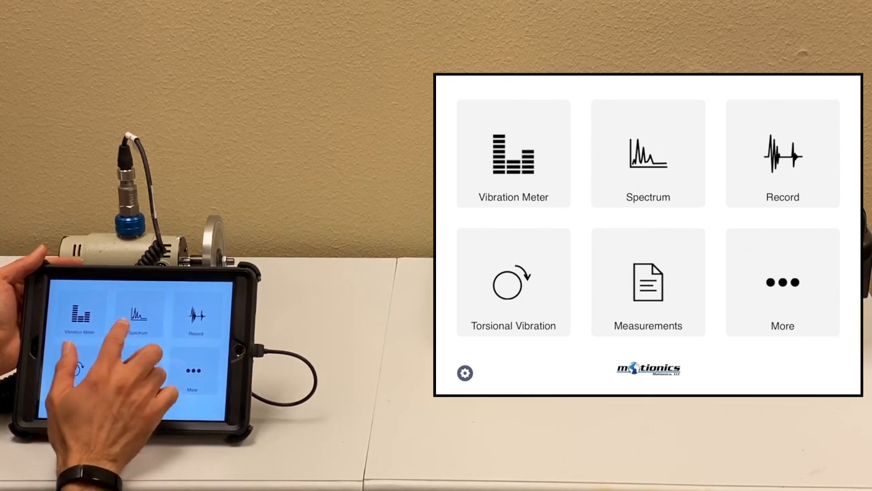
left_click(649, 153)
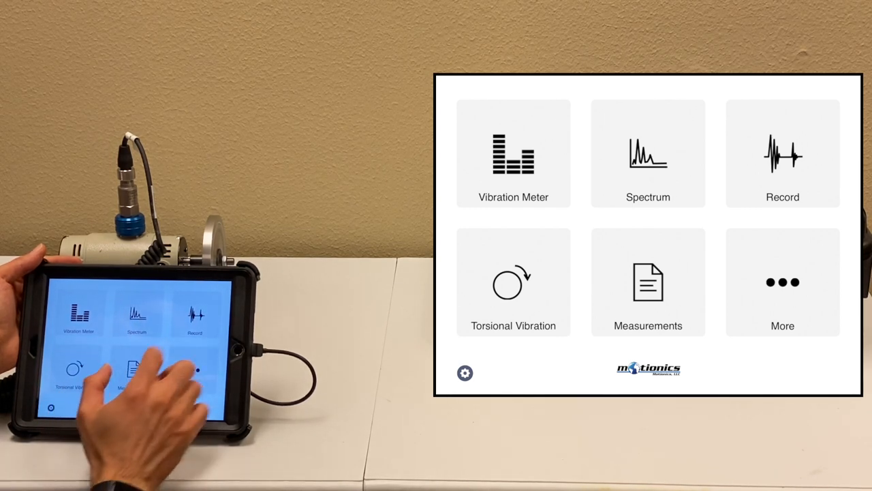
Step: Capture a 0.4 s manual-mode recording on channel 1 and bring up its CSV export options
left_click(782, 153)
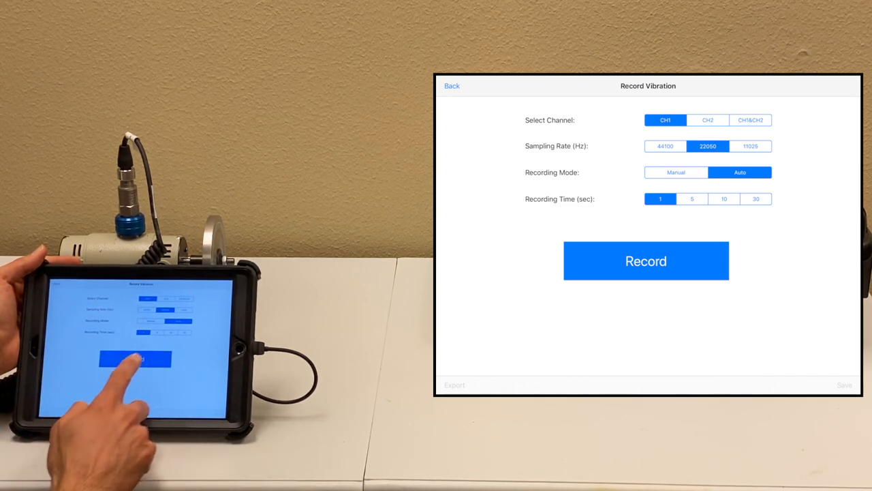
left_click(676, 171)
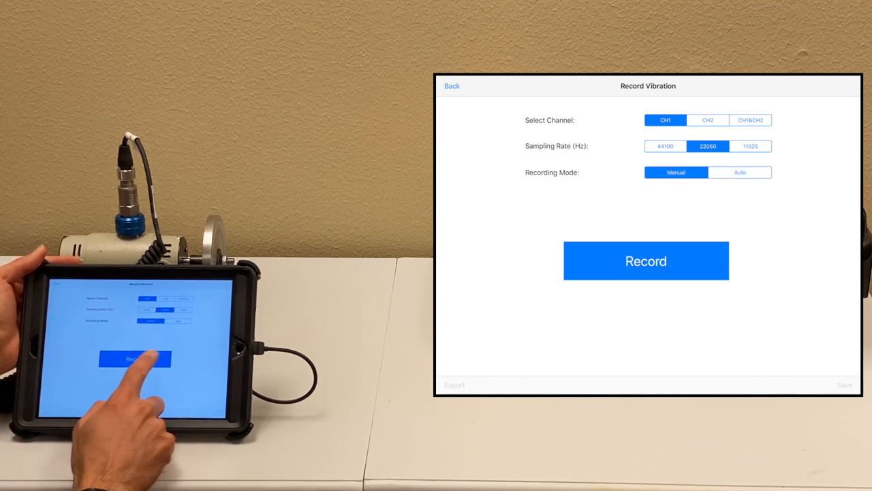
left_click(646, 260)
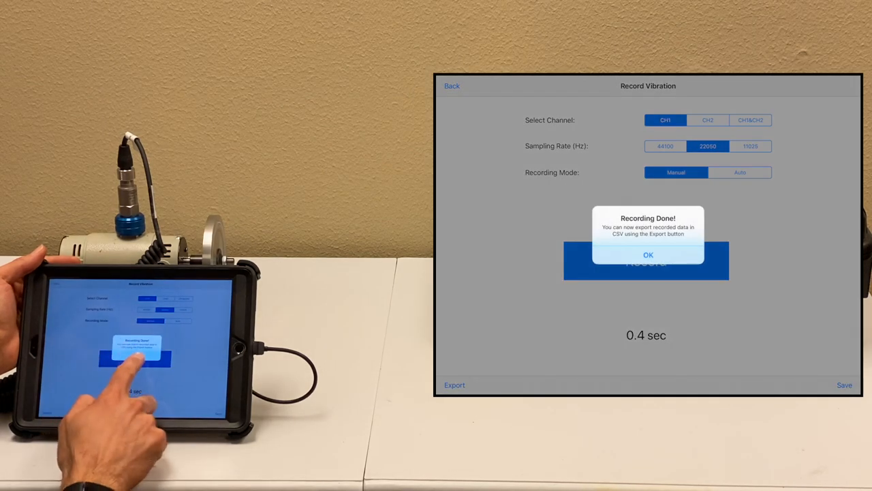
left_click(649, 255)
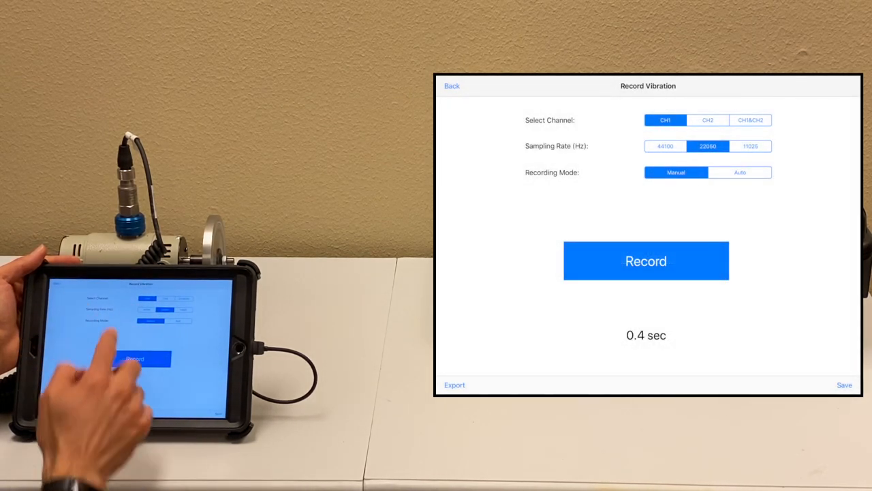
left_click(455, 384)
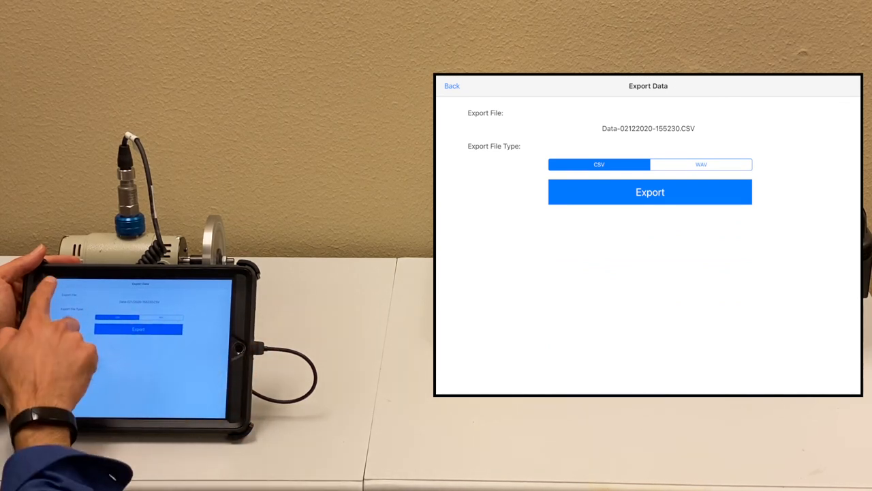
Step: Add plant1 to the Plants list in the measurements database
left_click(452, 86)
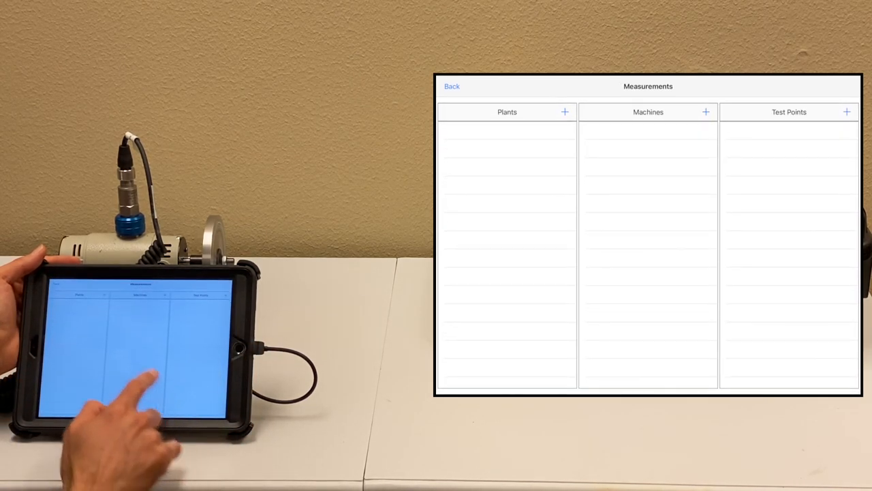
left_click(564, 112)
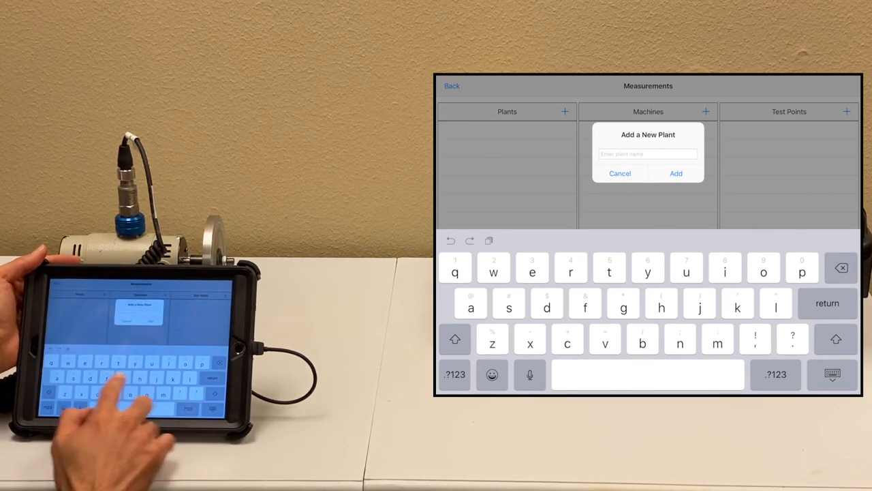
type("plant")
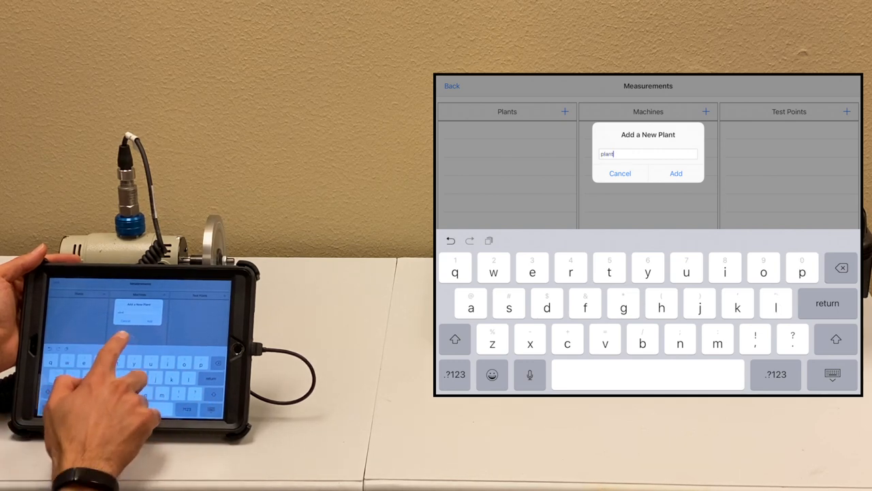
left_click(618, 173)
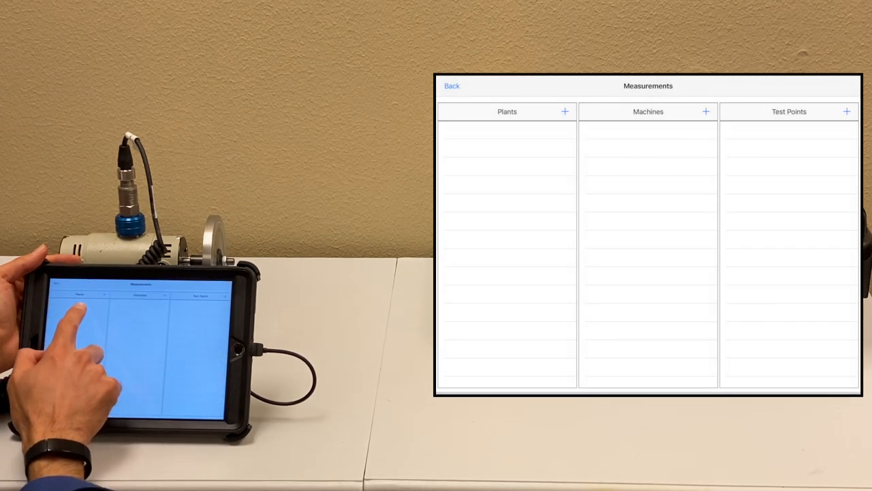
Step: Add machine1 under plant1 and measurement point 'left p' under machine1
left_click(564, 112)
type("machine1")
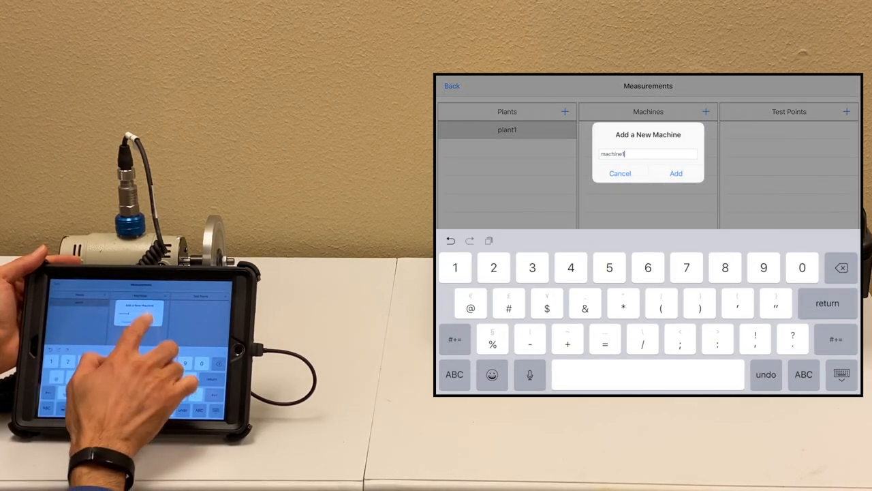
left_click(676, 173)
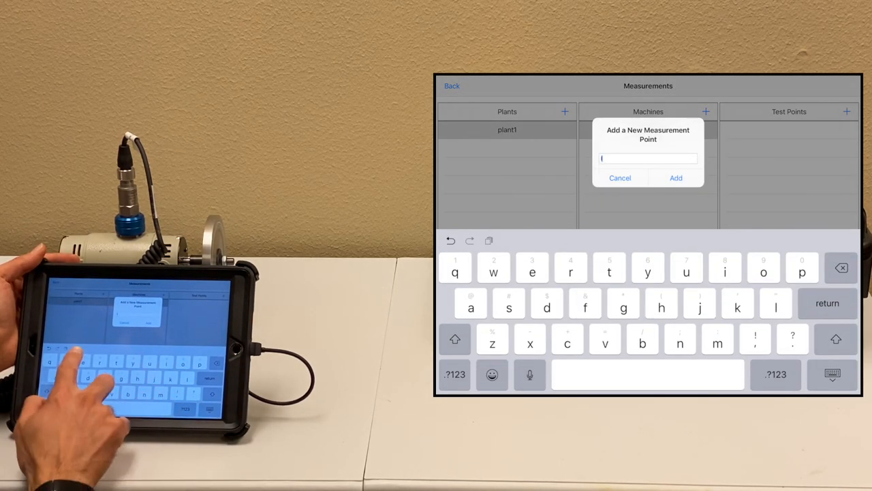
type("eft")
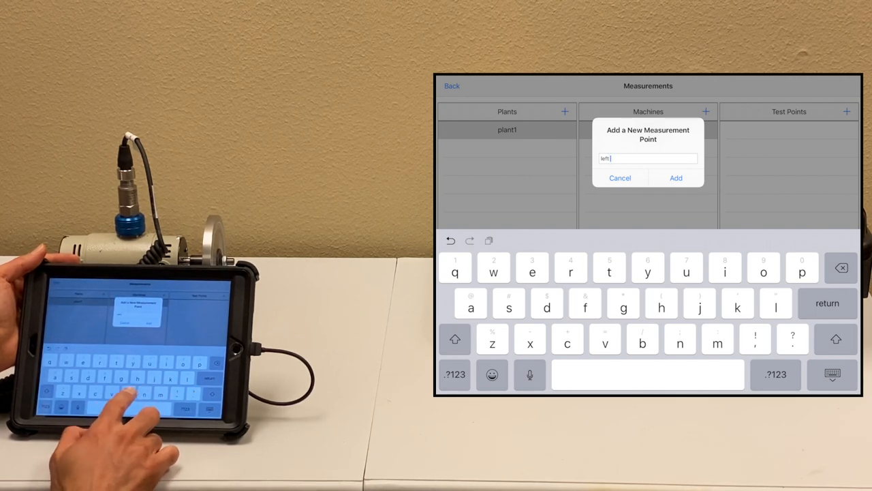
type("p")
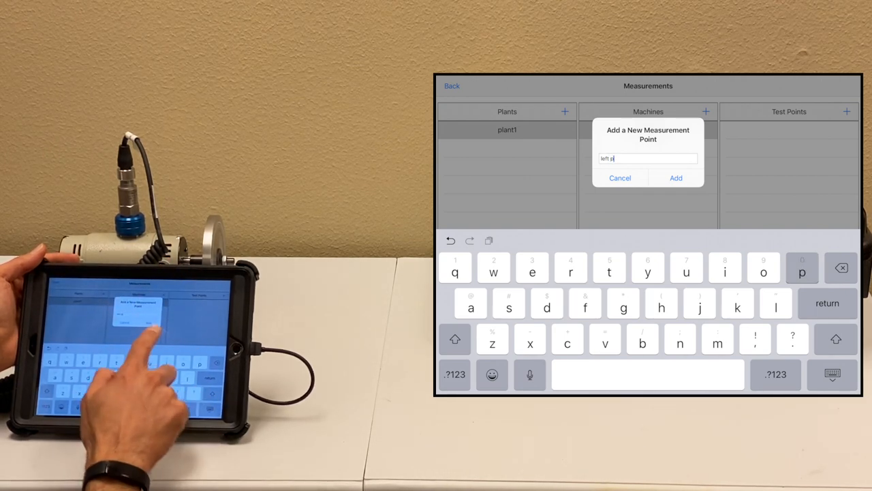
left_click(676, 177)
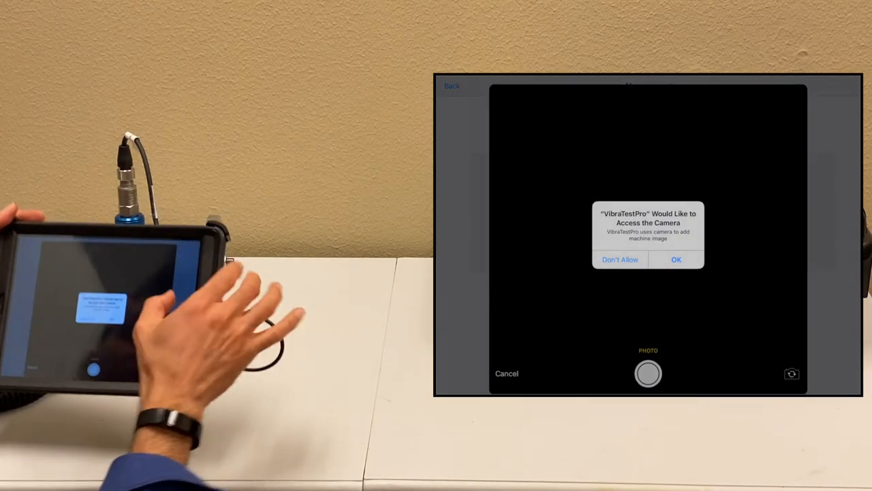
Step: Dismiss the camera prompt, save the measurement point details and acknowledge the success message
left_click(676, 259)
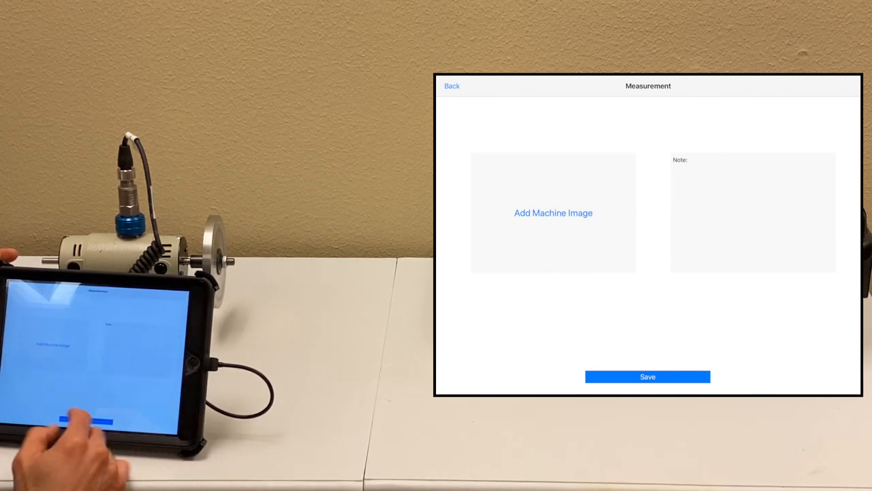
left_click(647, 376)
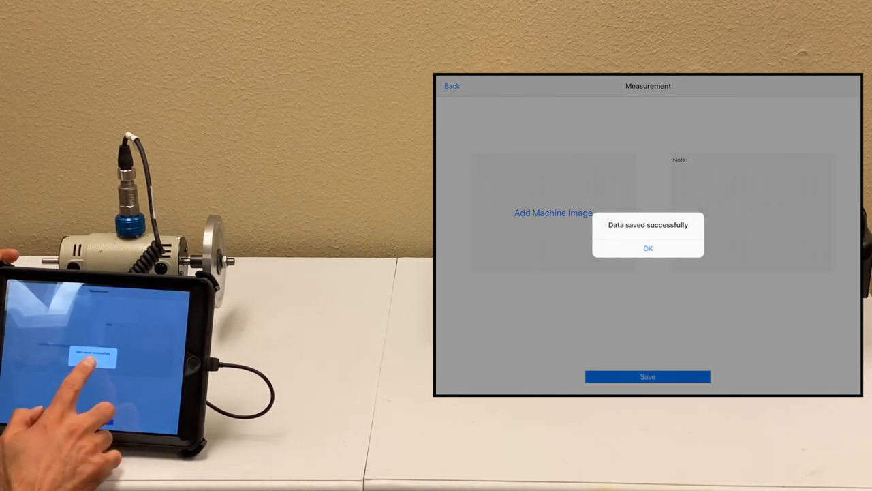
left_click(649, 249)
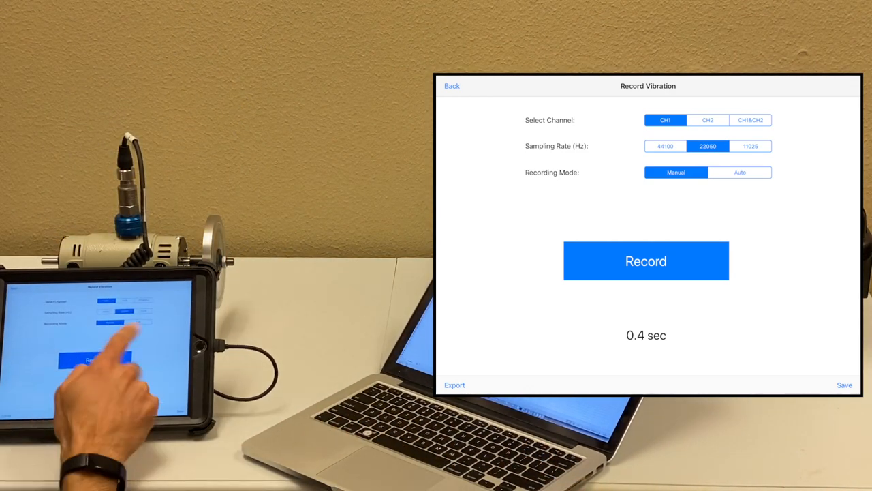
Step: Export the 0.4-second recording as a CSV file under the suggested file name
left_click(455, 385)
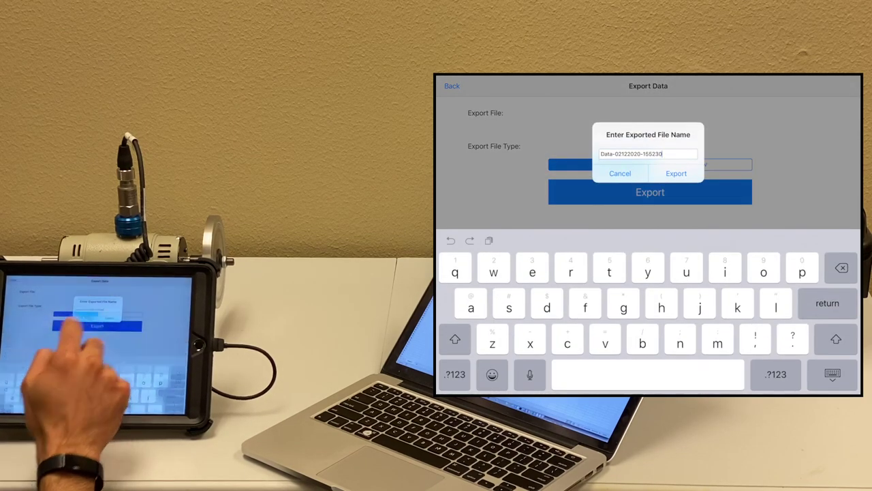
left_click(676, 173)
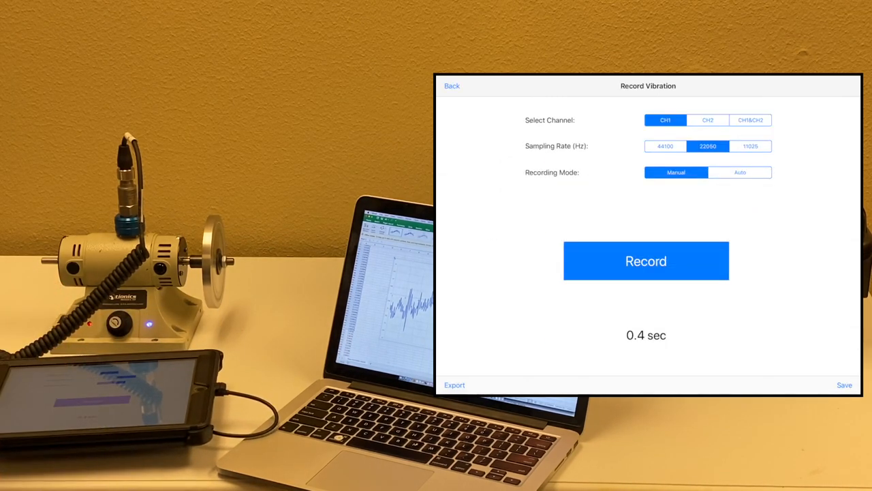
left_click(453, 84)
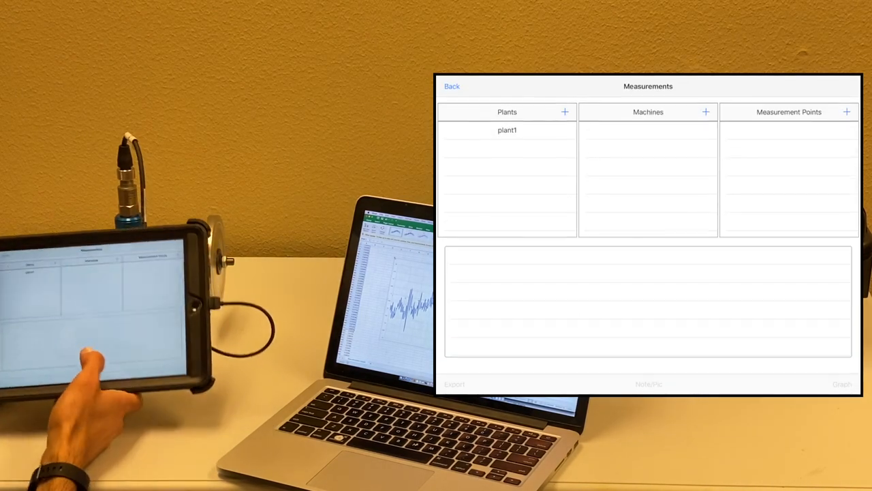
left_click(507, 130)
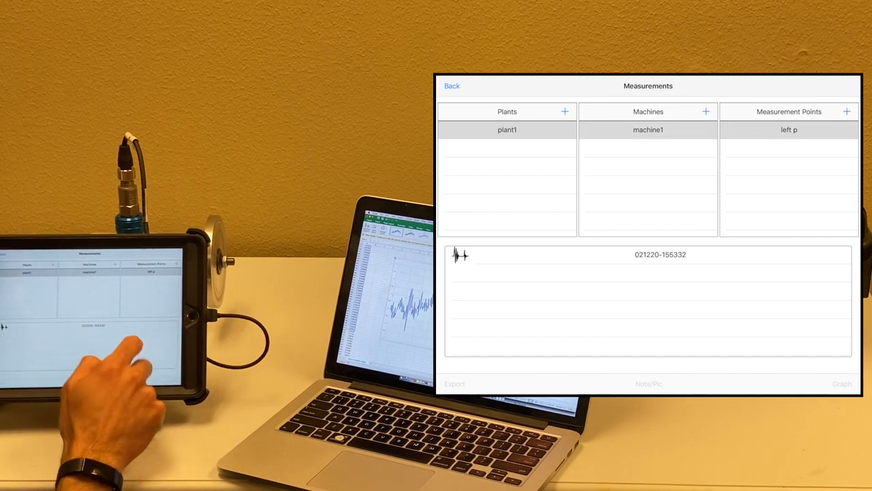
left_click(648, 255)
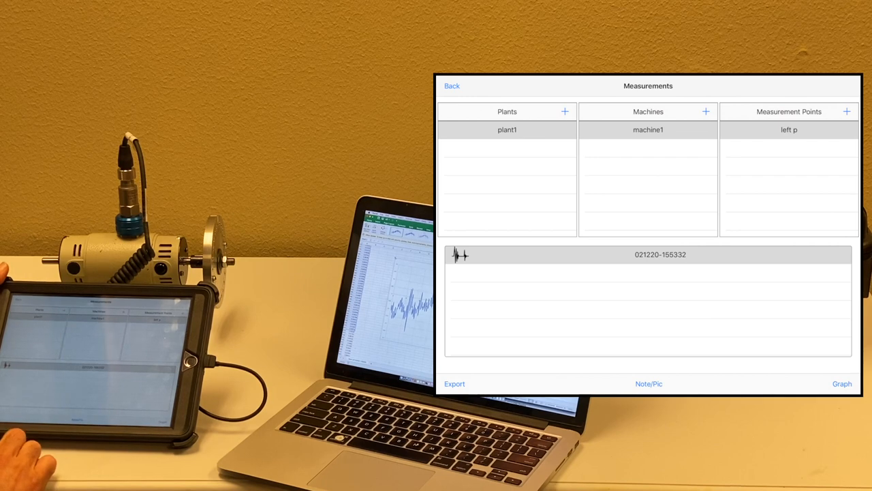
left_click(452, 85)
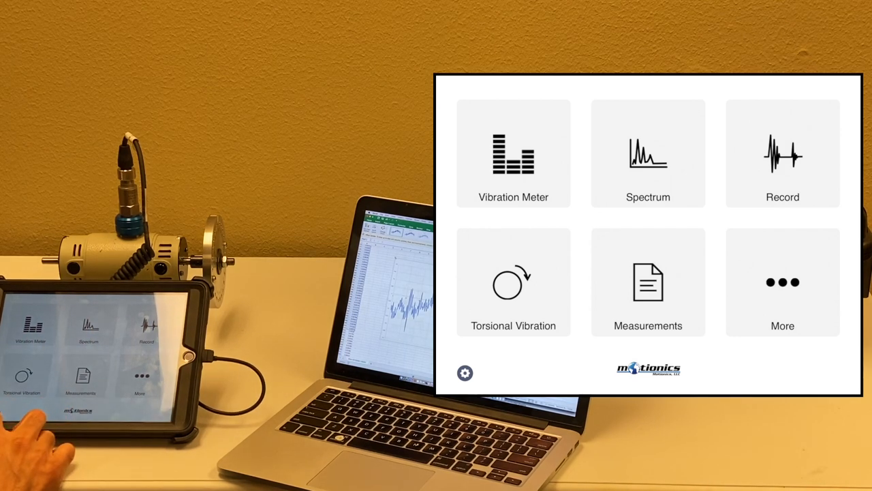
Step: Switch the severity standard to ISO 10816 in Setting and return to the main menu
left_click(464, 373)
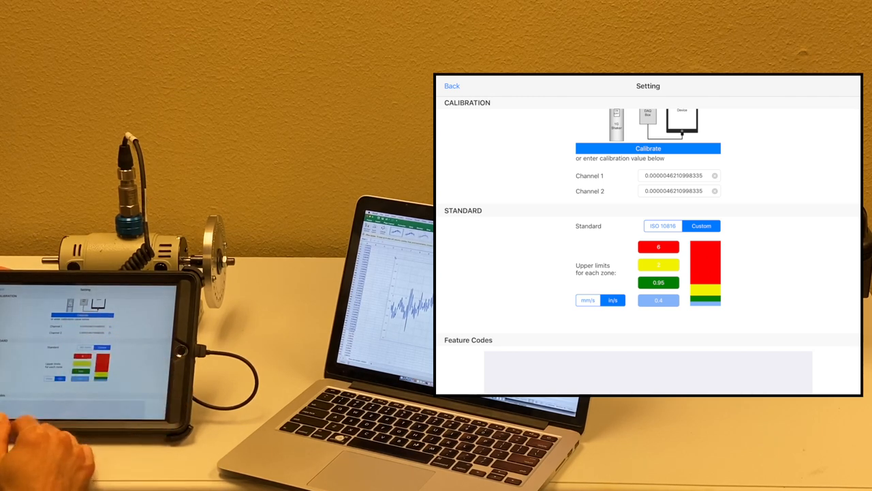
left_click(662, 227)
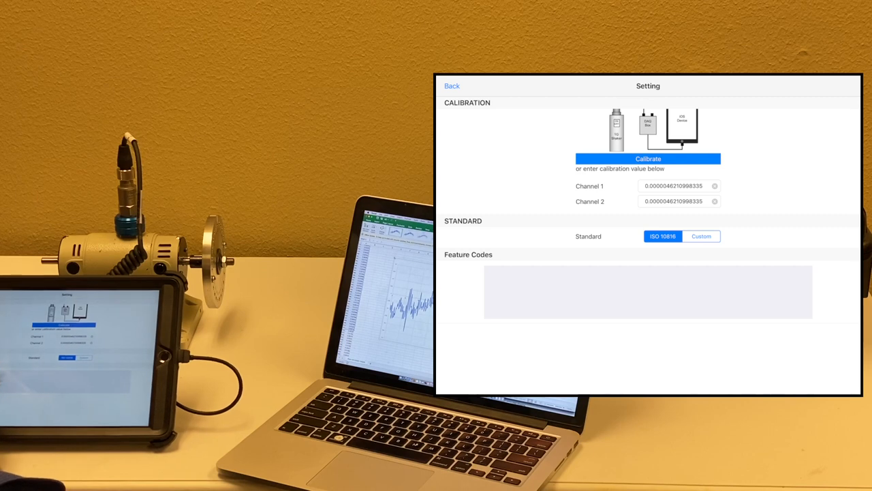
left_click(453, 85)
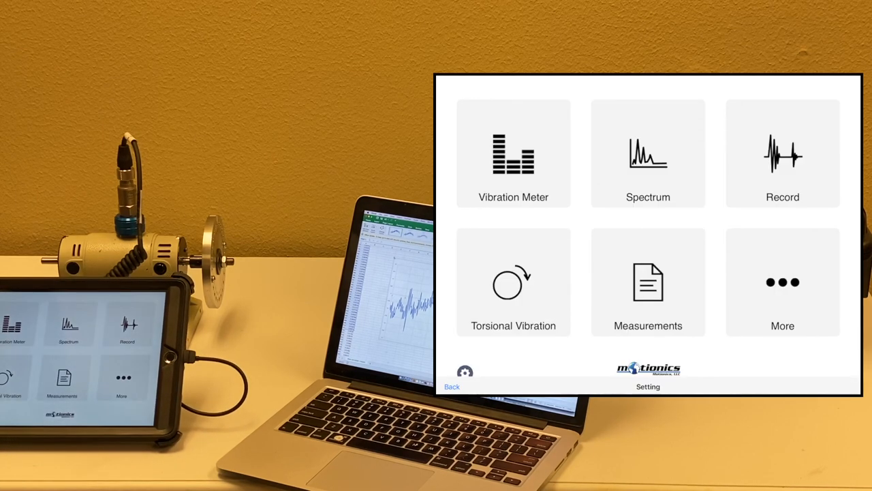